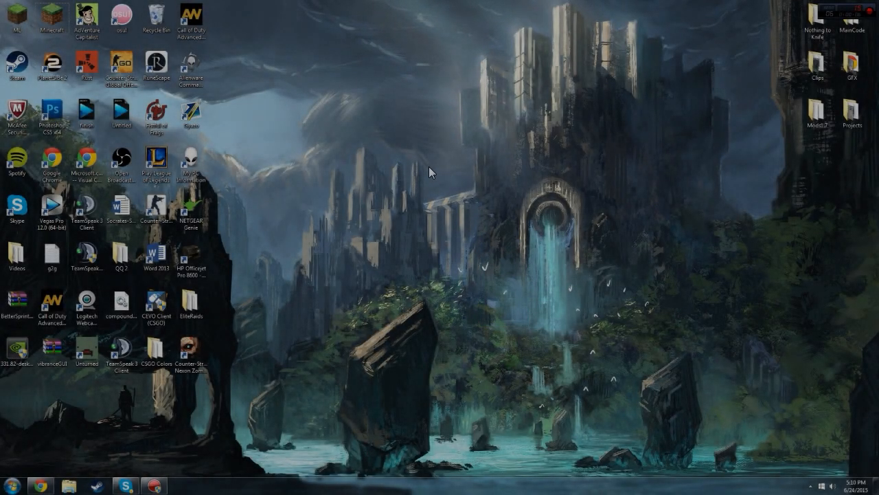
pyautogui.moveTo(371, 209)
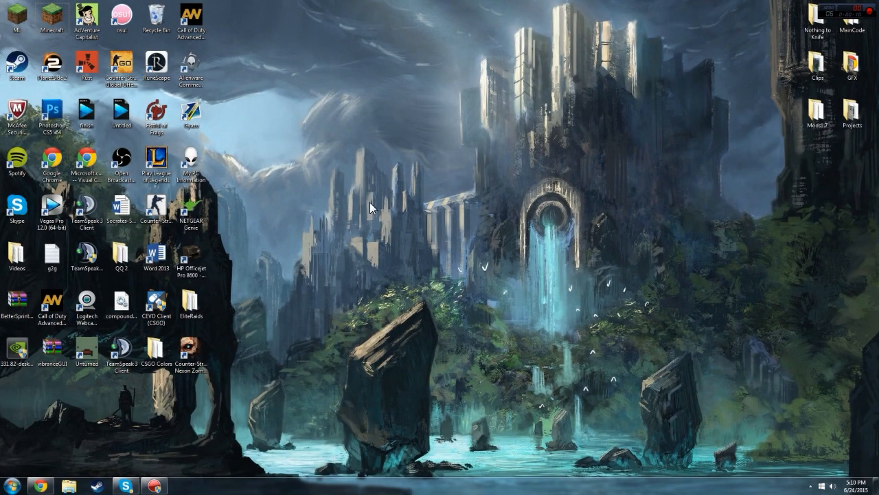
# Skip the AdFocus ad, download the recommended Forge 1.8 Windows installer and run it
pyautogui.moveTo(371, 207); pyautogui.dragTo(584, 273)
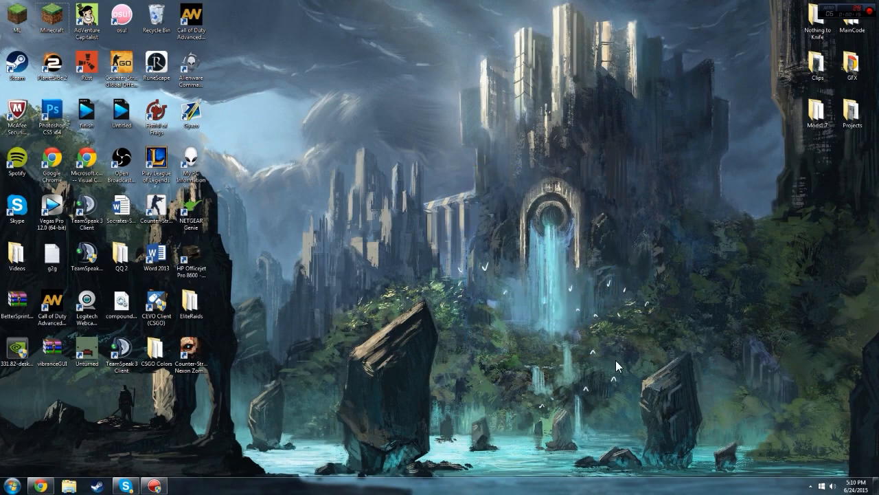
pyautogui.moveTo(277, 270)
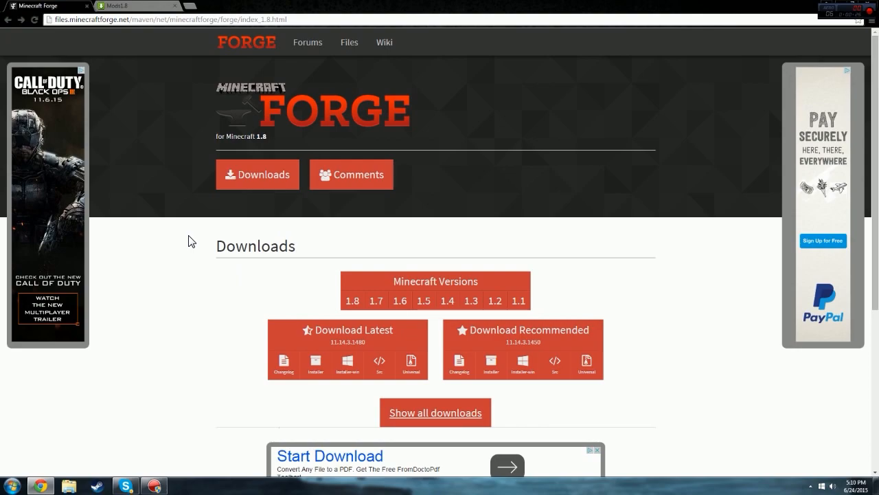
pyautogui.moveTo(351, 301)
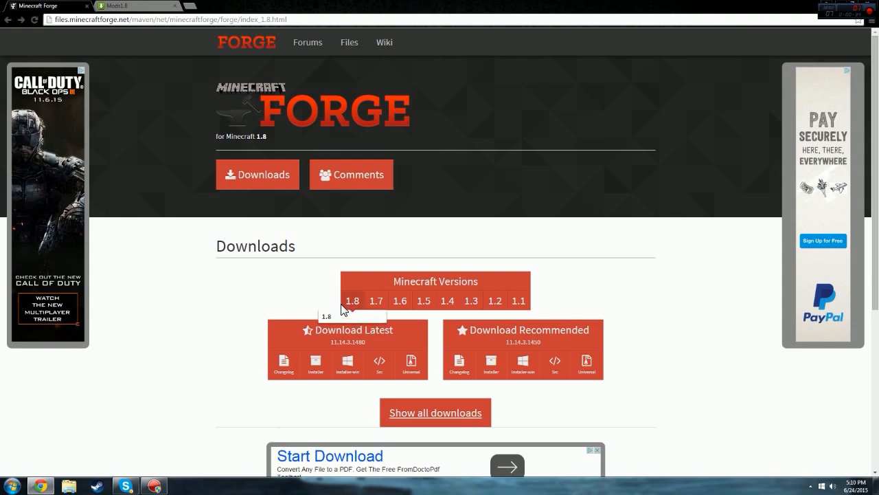
pyautogui.moveTo(68, 39)
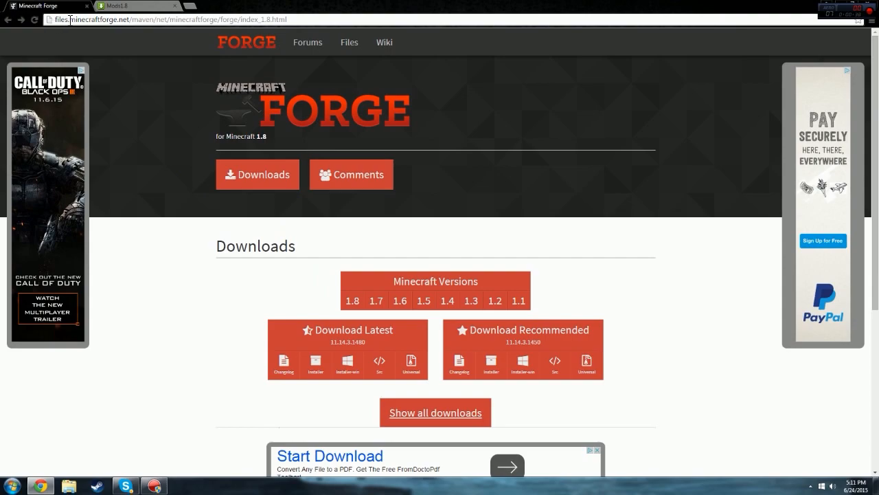
pyautogui.click(66, 19)
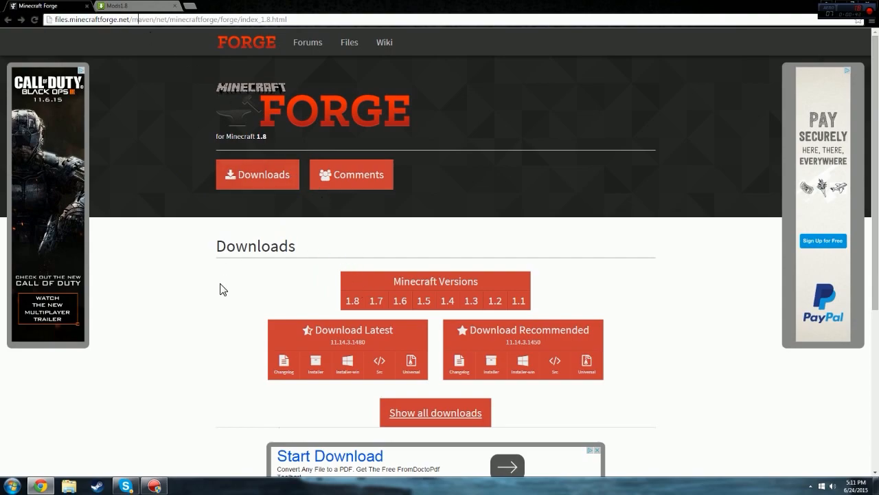
pyautogui.moveTo(374, 283)
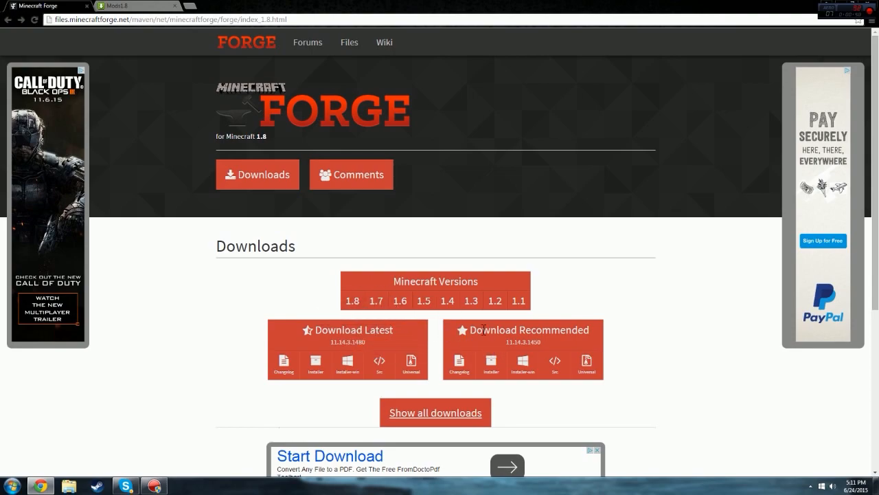
pyautogui.moveTo(555, 364)
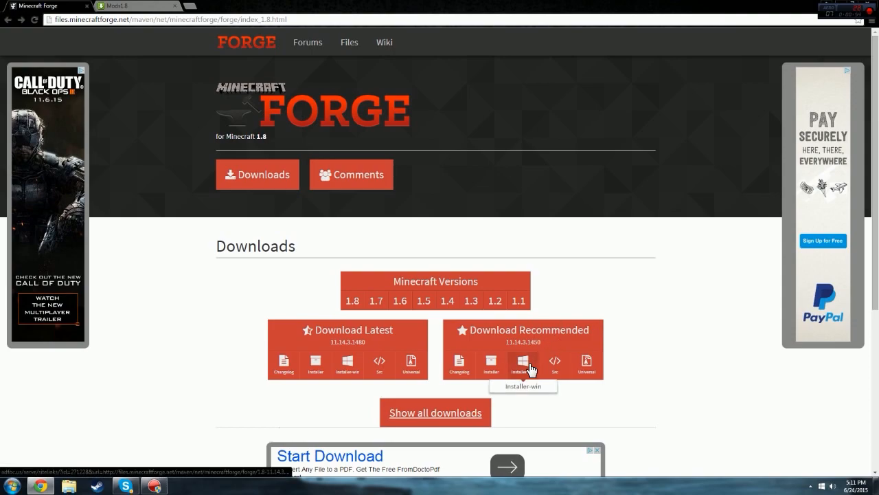
pyautogui.moveTo(544, 350)
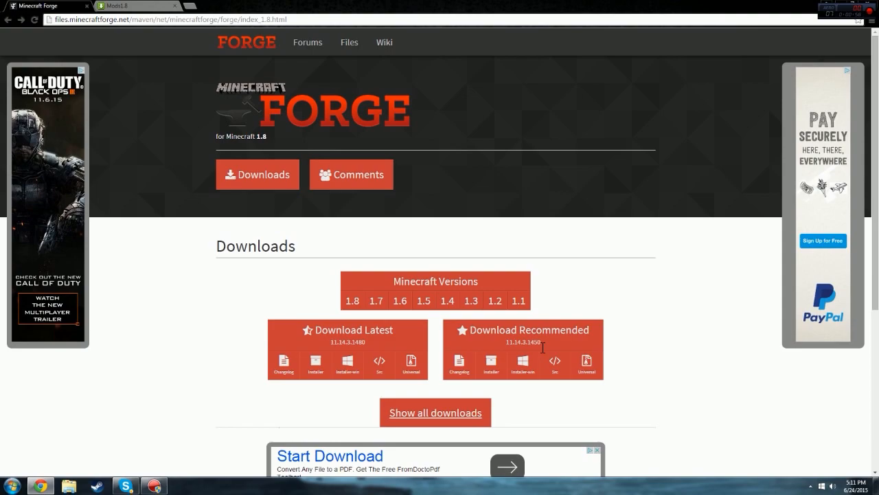
pyautogui.moveTo(492, 363)
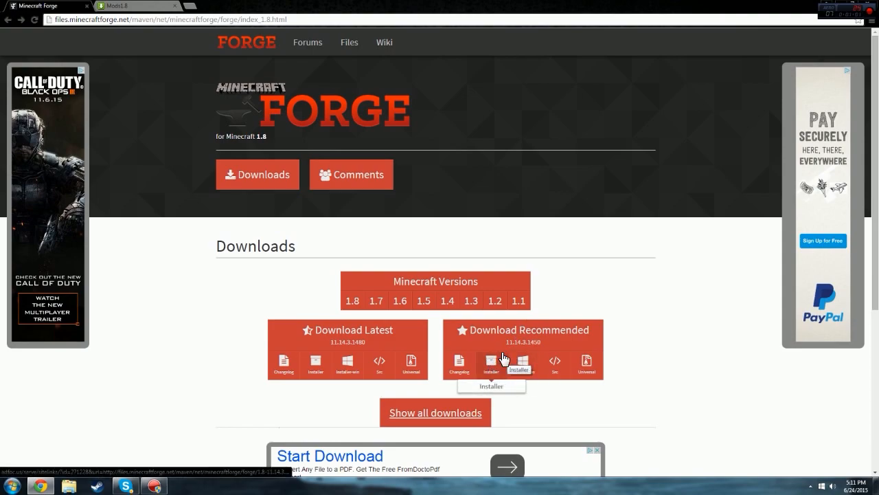
pyautogui.moveTo(524, 363)
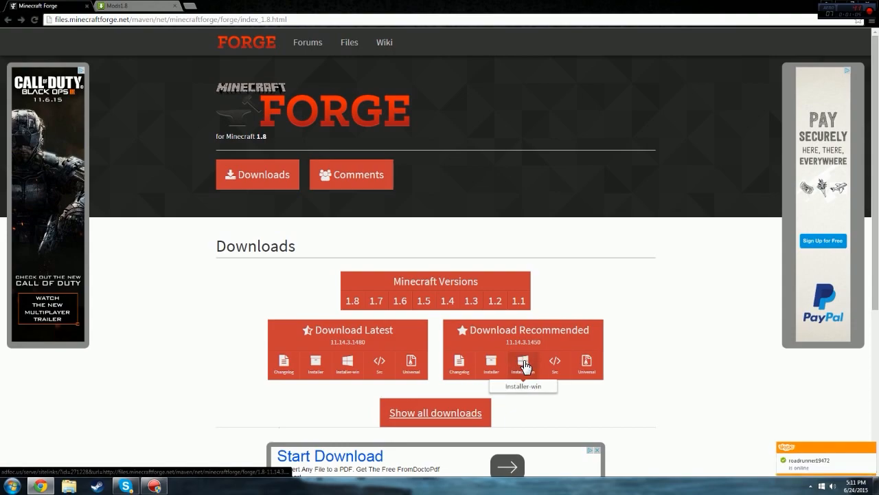
pyautogui.click(522, 363)
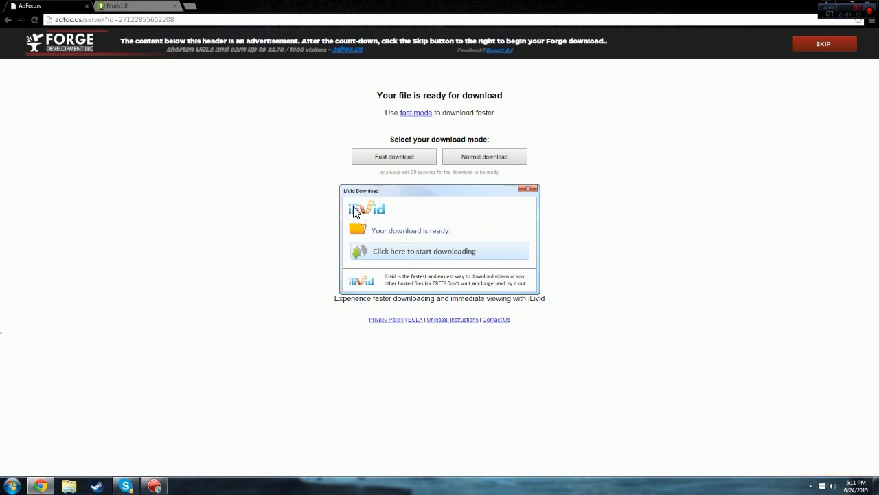
pyautogui.moveTo(424, 255)
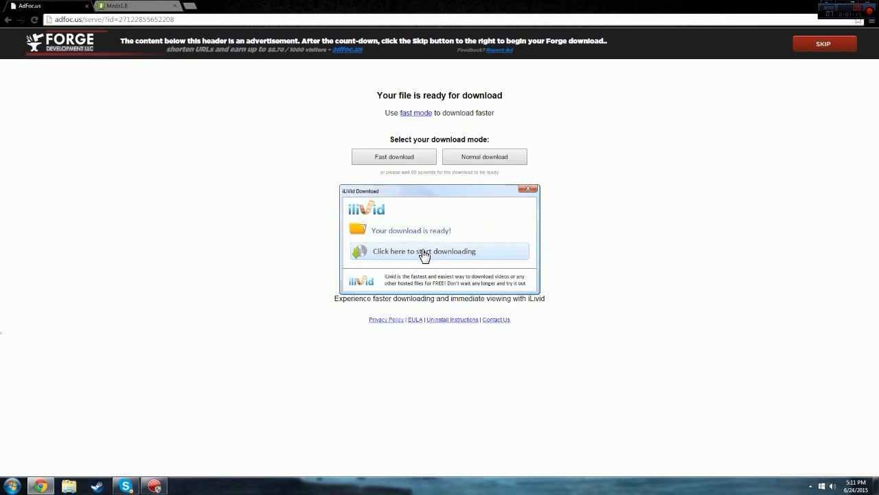
pyautogui.moveTo(625, 184)
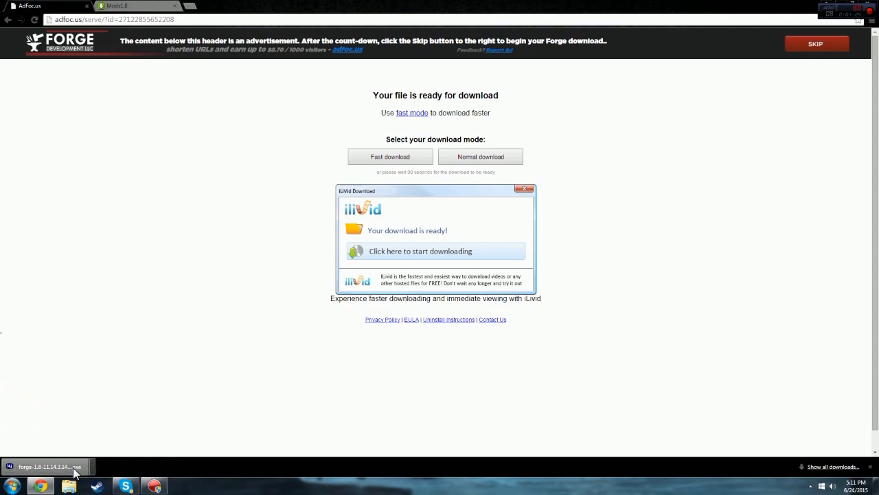
pyautogui.click(44, 467)
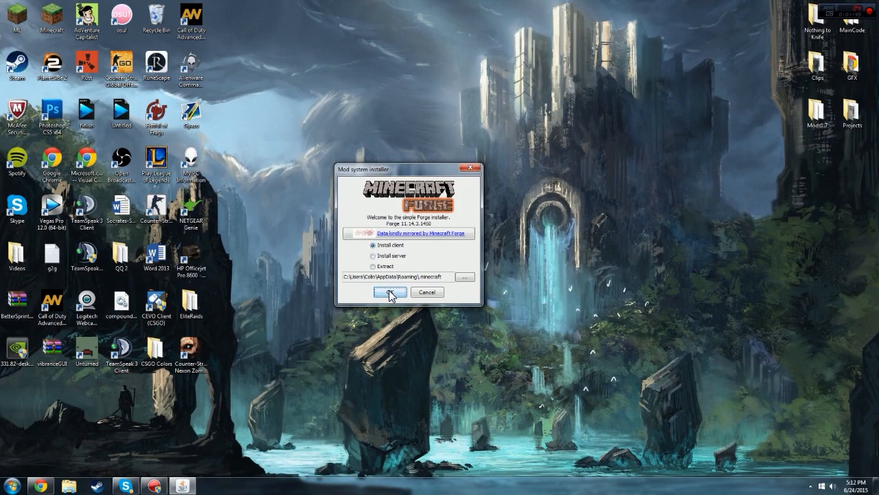
# Install the Forge 11.14.3.1450 client into .minecraft and dismiss the success message
pyautogui.click(390, 291)
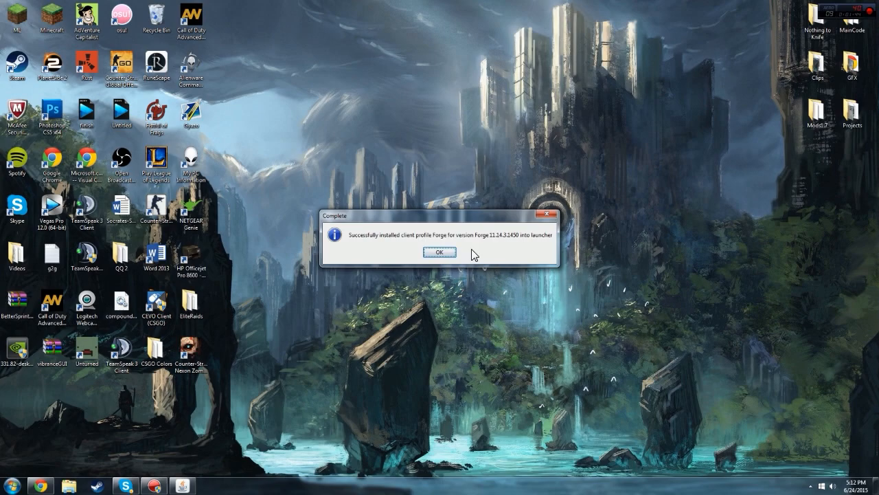
pyautogui.click(440, 253)
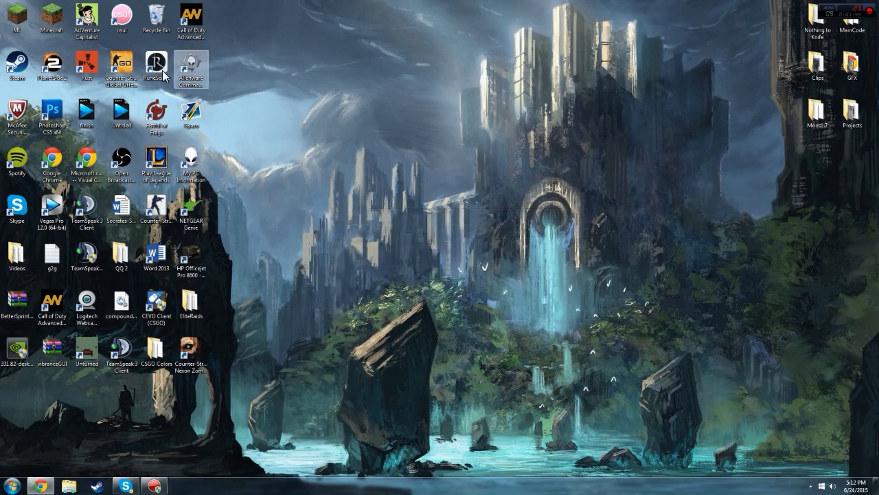
# Create a new launcher profile named 'Cha' using version 1.8-Forge11.14.3.1450
pyautogui.doubleClick(43, 14)
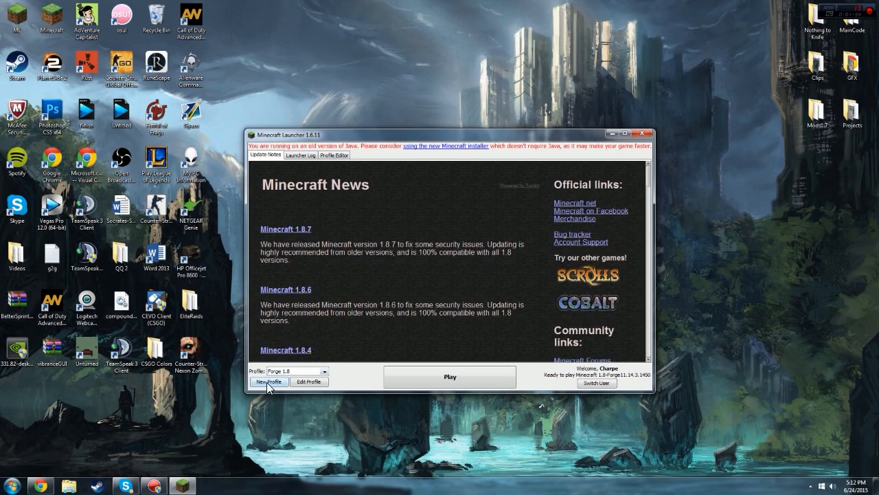
pyautogui.click(269, 382)
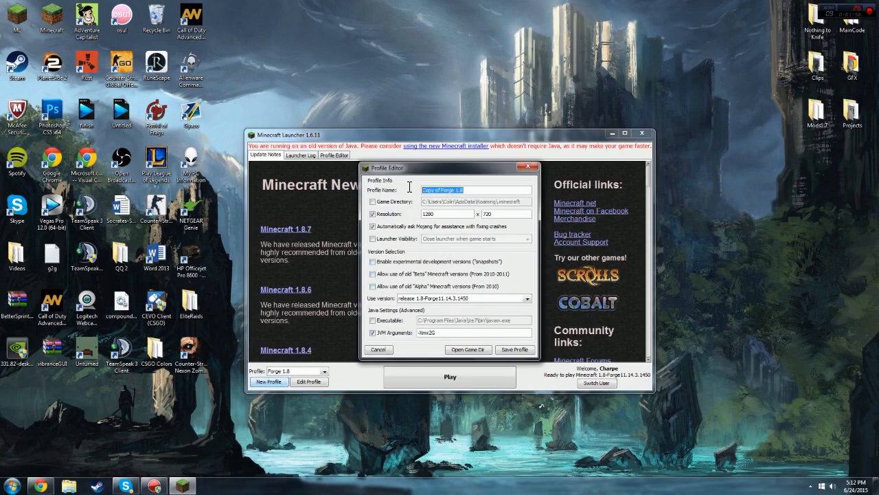
pyautogui.moveTo(465, 236)
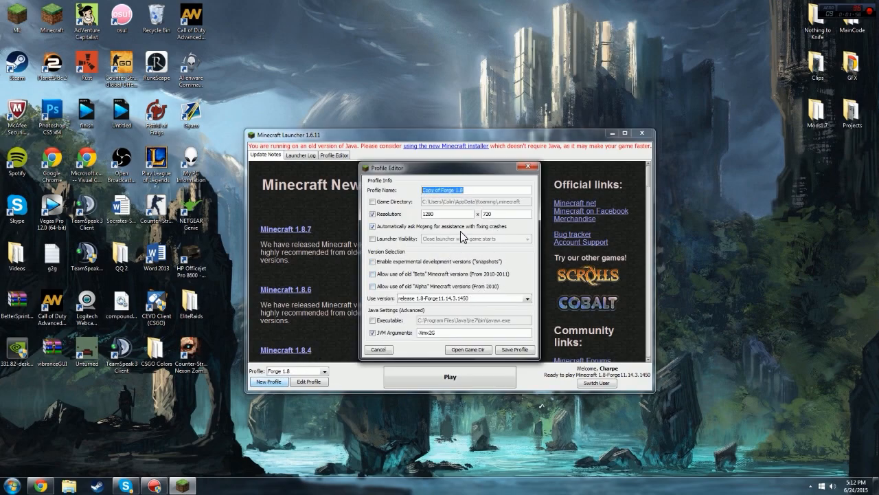
pyautogui.write('Charpe 1.8')
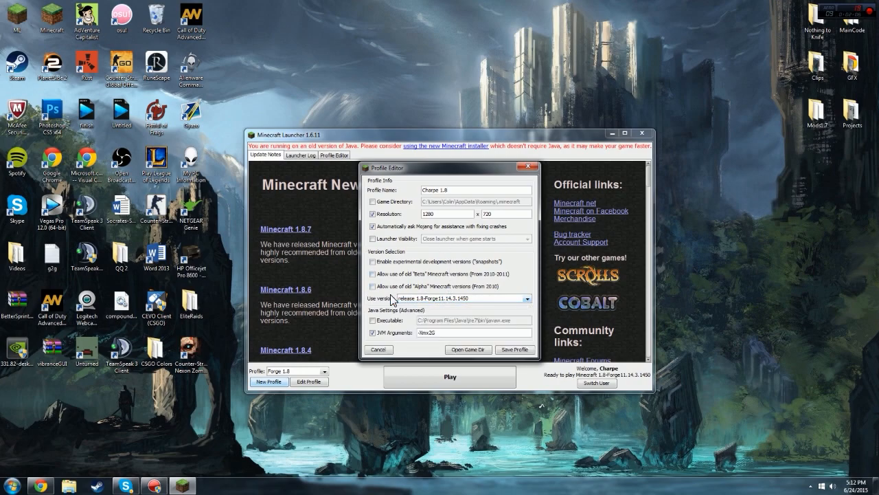
pyautogui.click(528, 297)
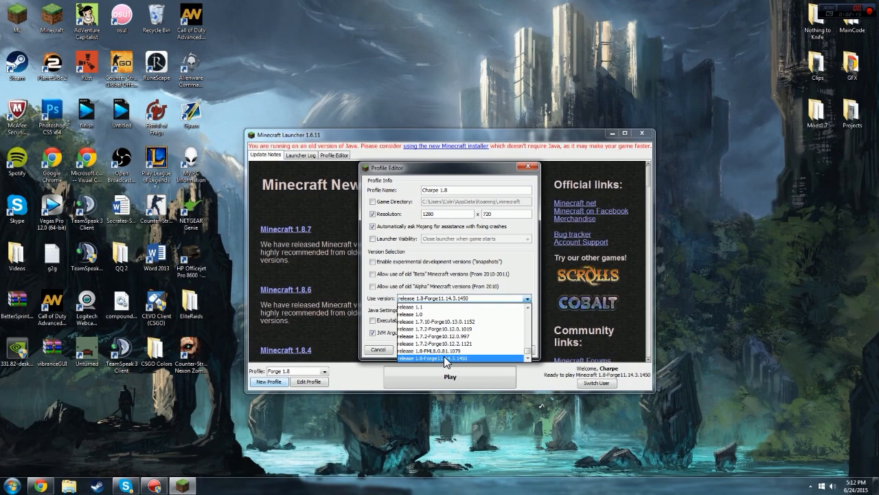
pyautogui.click(447, 359)
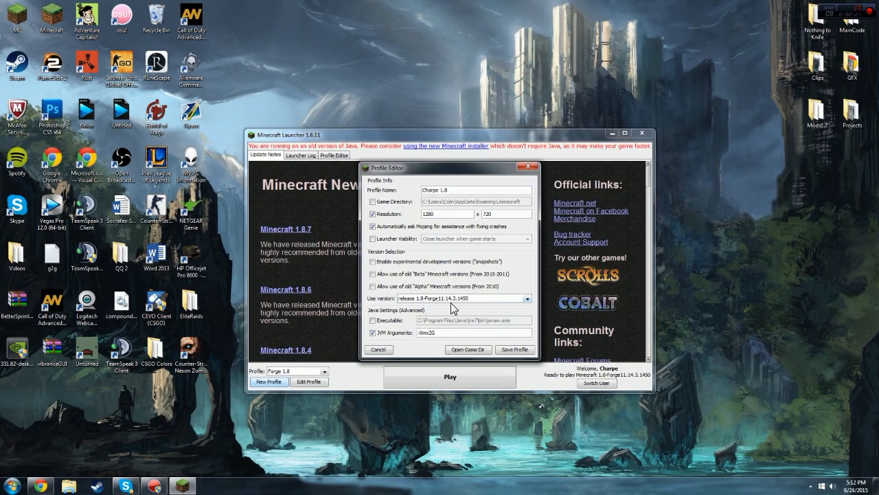
pyautogui.moveTo(423, 305)
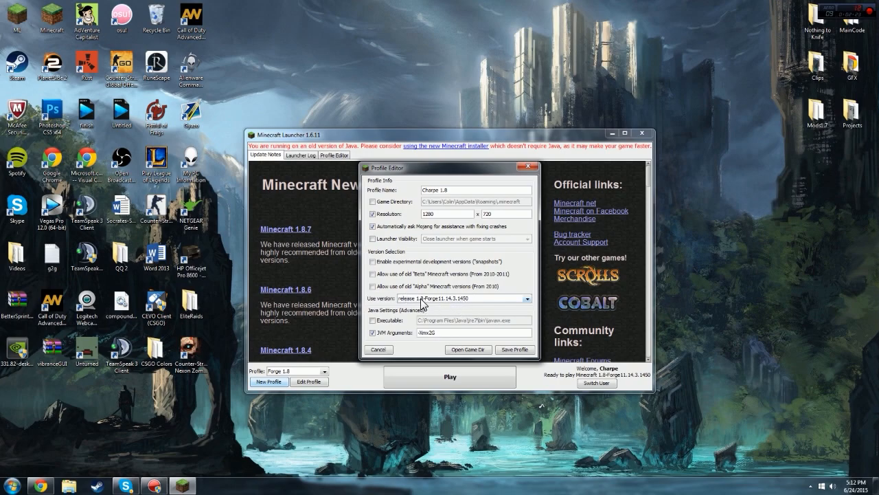
pyautogui.moveTo(451, 310)
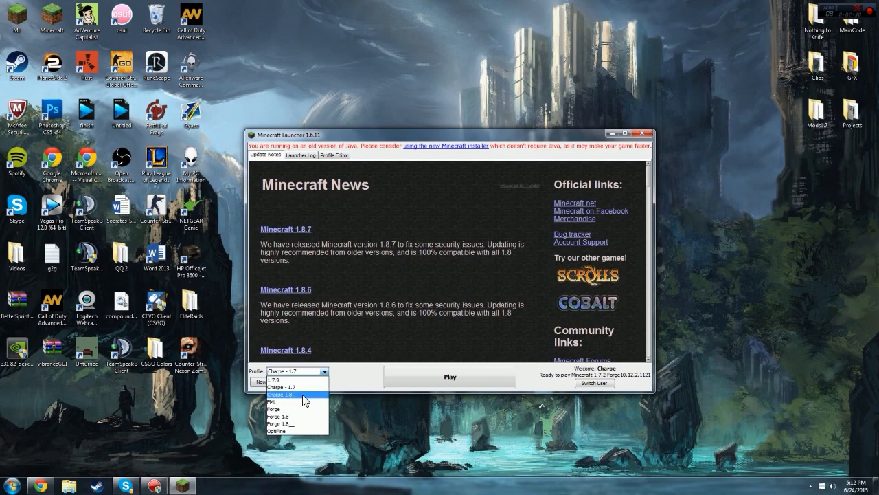
# Select the Forge 1.8 profile and play it so the game downloads and starts loading
pyautogui.click(281, 394)
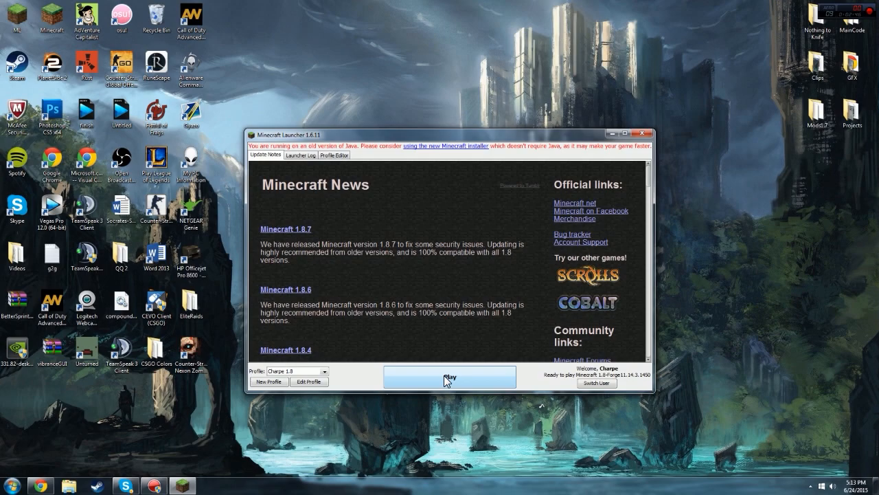
pyautogui.moveTo(415, 403)
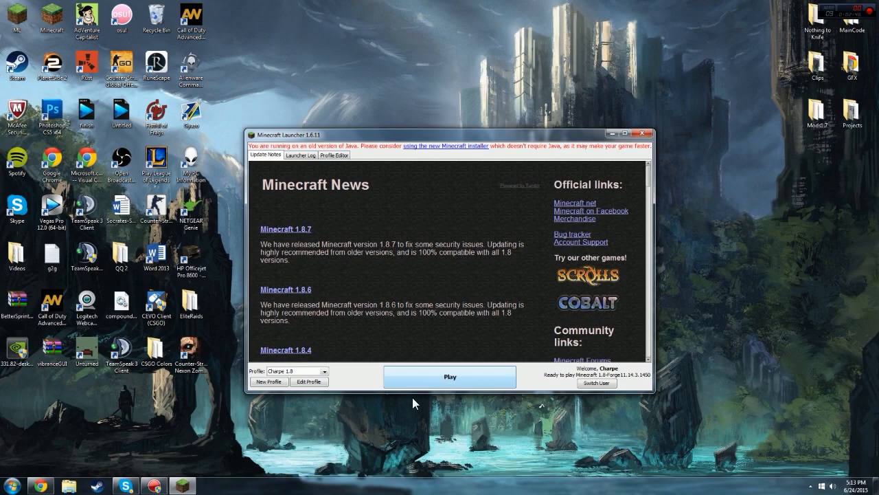
pyautogui.moveTo(536, 397)
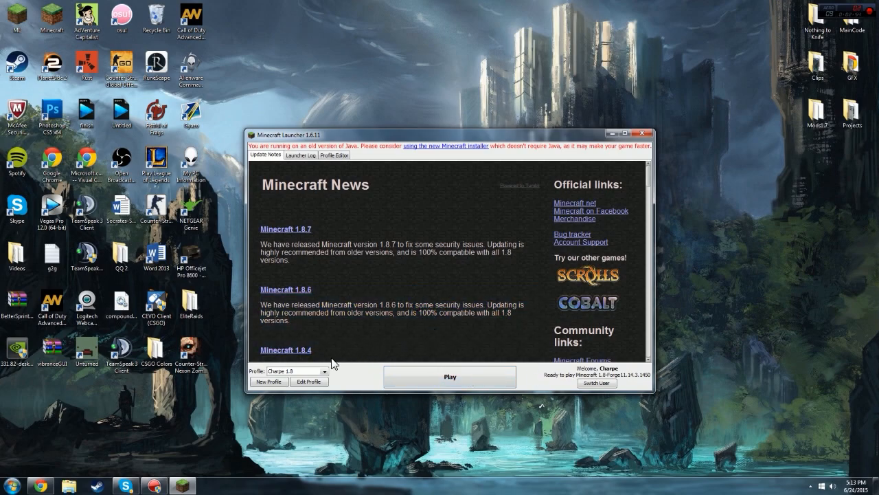
pyautogui.moveTo(352, 368)
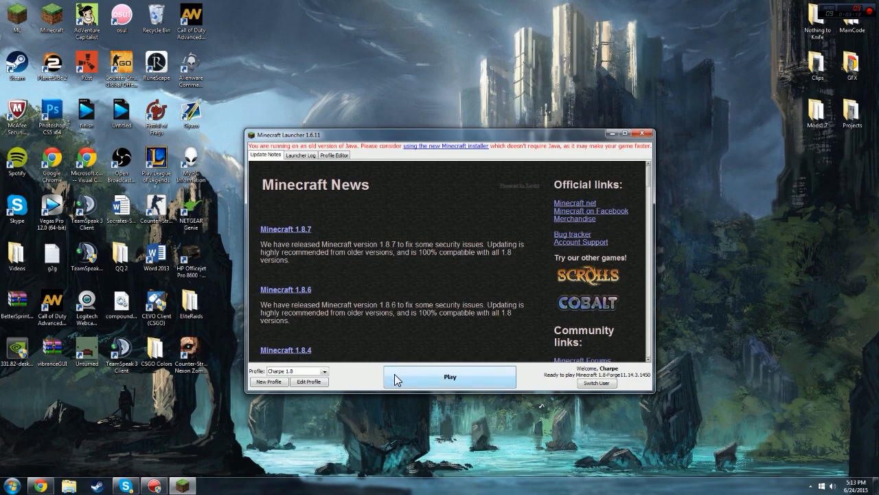
pyautogui.click(451, 377)
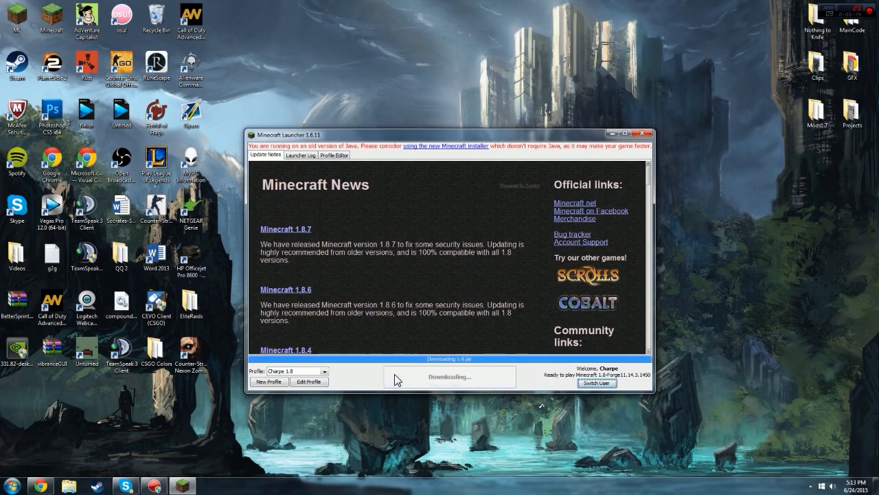
pyautogui.click(638, 135)
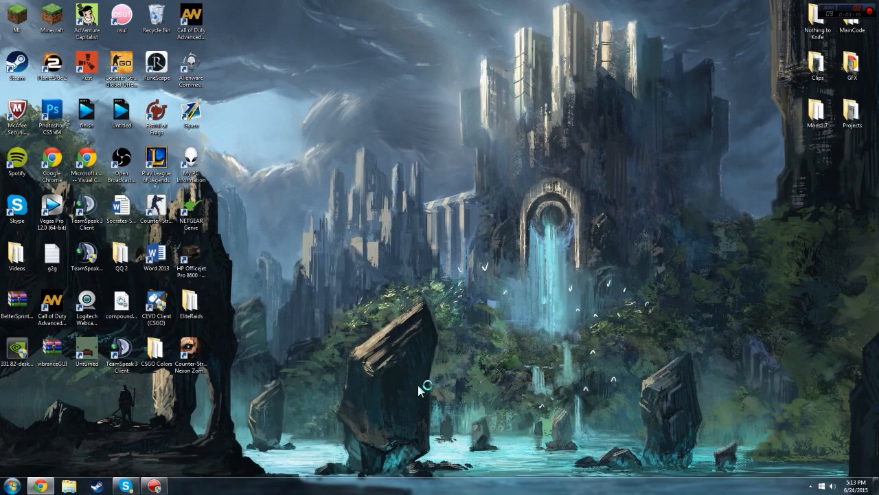
pyautogui.moveTo(412, 379)
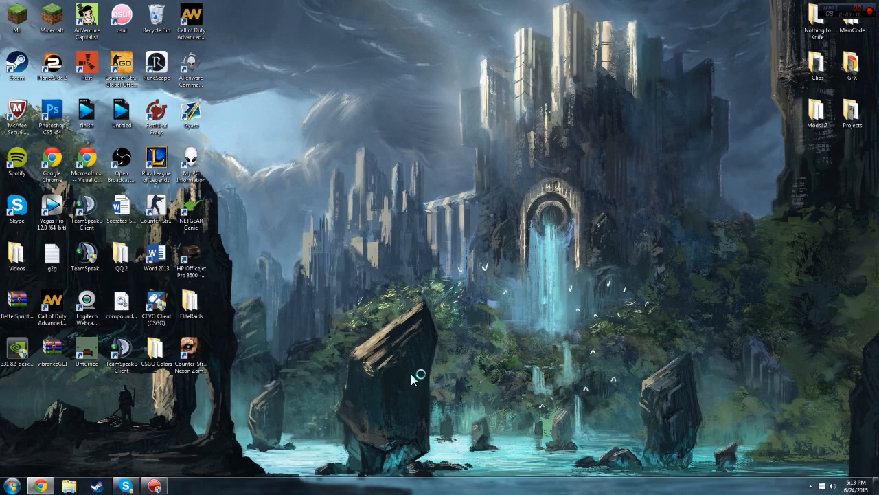
pyautogui.doubleClick(52, 14)
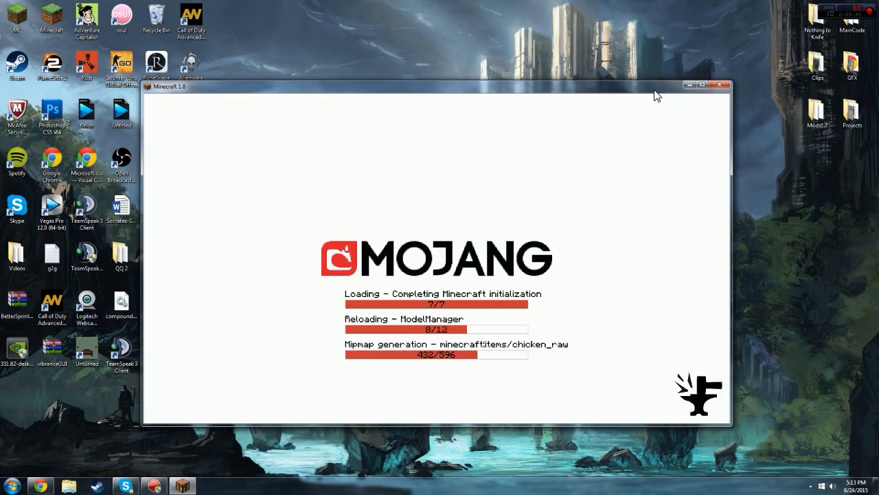
# Download Mods1.8.zip from MediaFire and show it in the Downloads folder
pyautogui.click(720, 85)
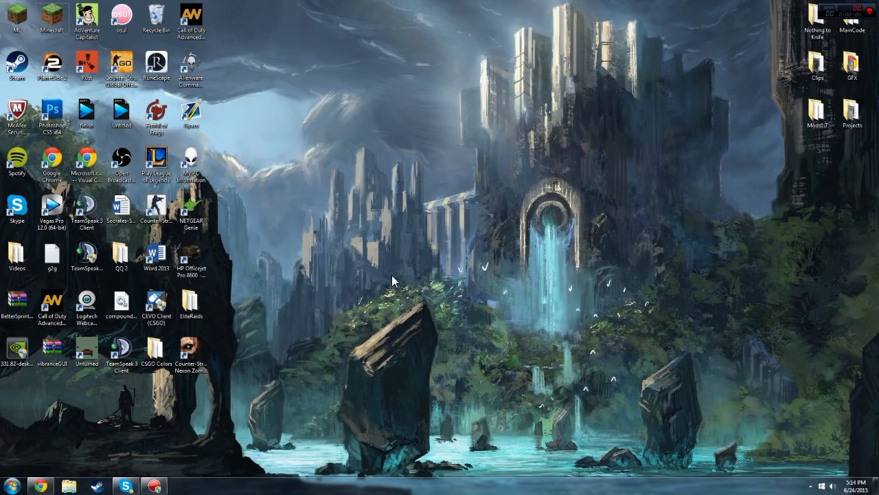
pyautogui.moveTo(604, 371)
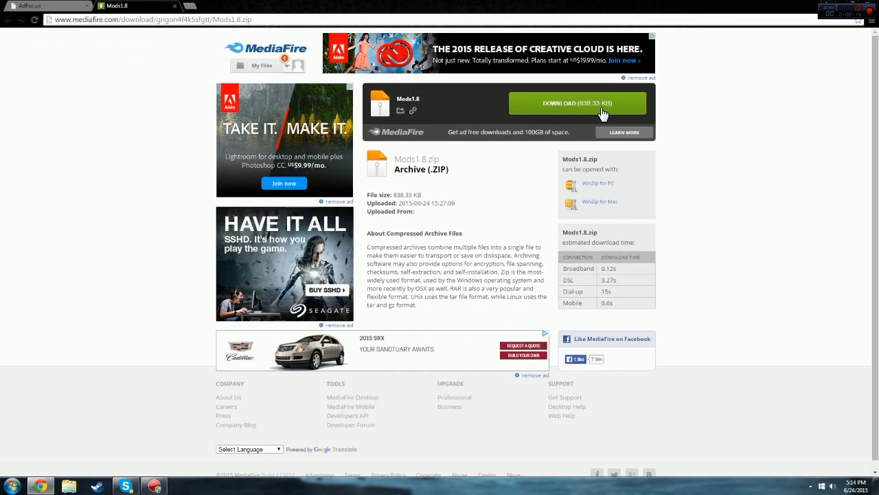
pyautogui.click(577, 103)
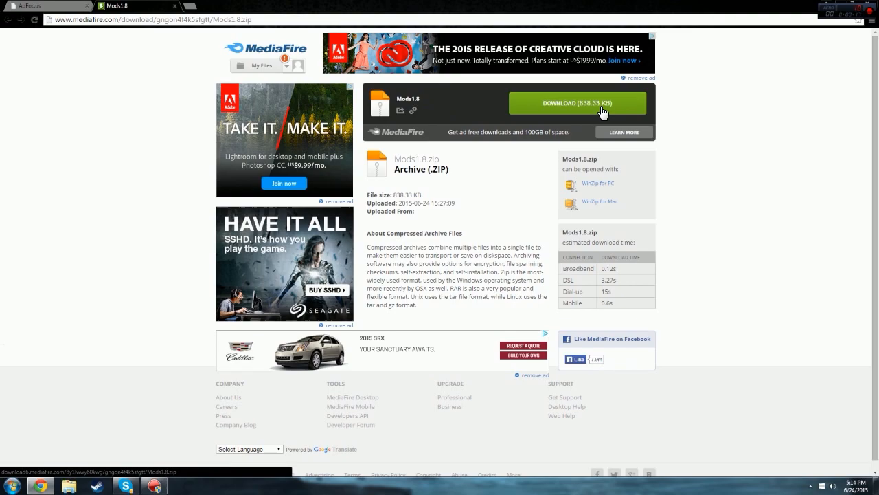
pyautogui.click(578, 103)
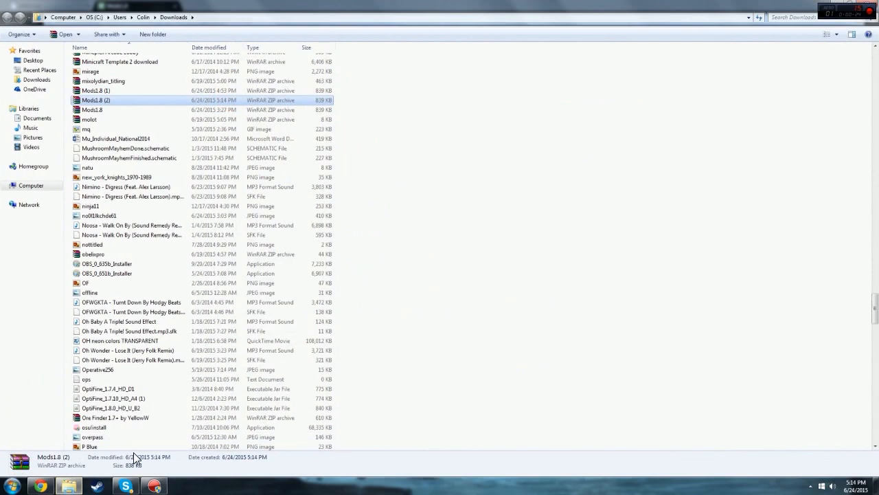
pyautogui.moveTo(117, 104)
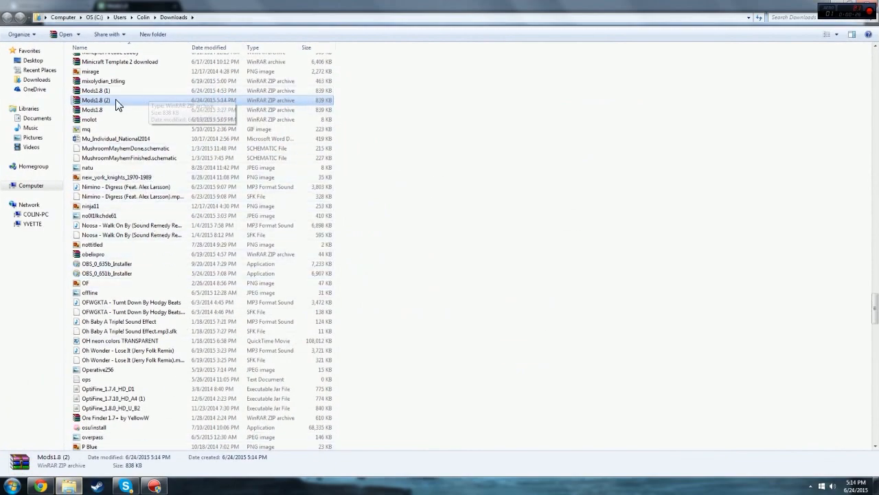
# Open Mods1.8 (2).zip in WinRAR and extract the Mods1.8 folder to the desktop
pyautogui.doubleClick(96, 99)
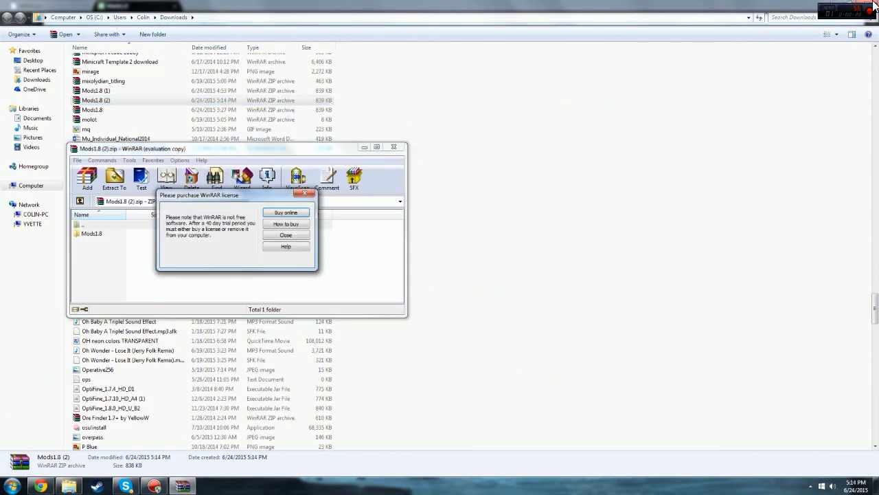
pyautogui.click(286, 235)
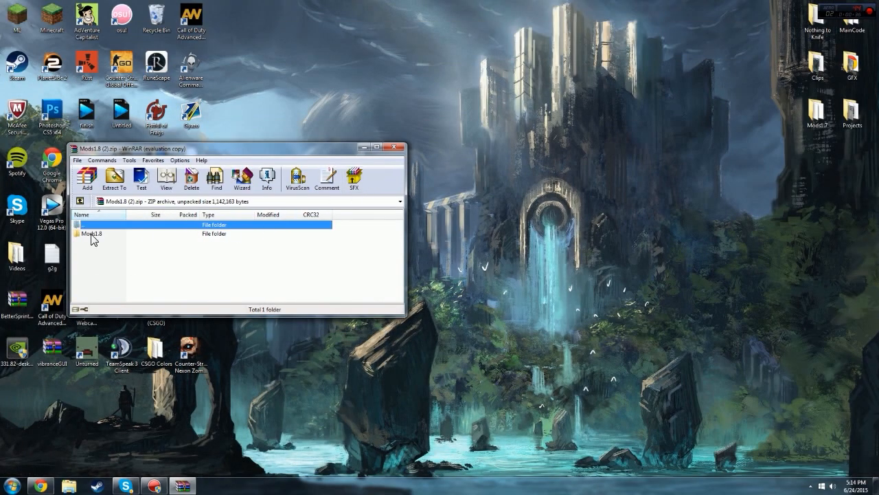
pyautogui.click(93, 225)
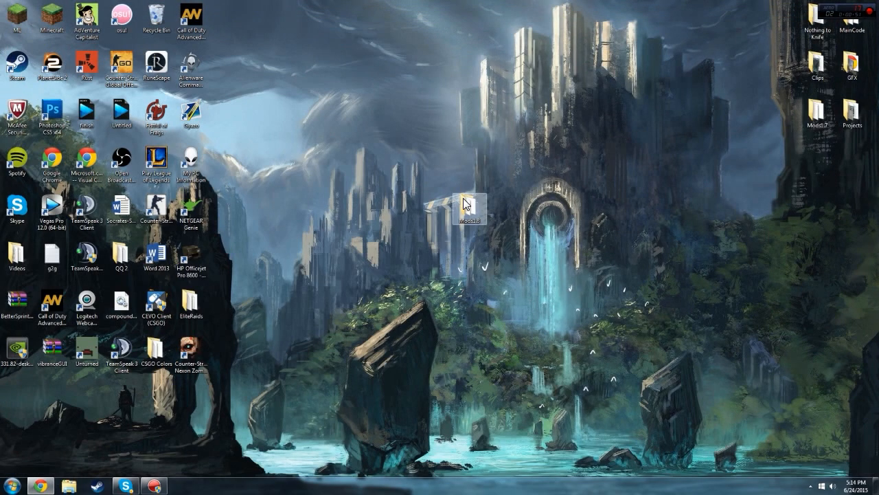
# Browse %appdata% to .minecraft\mods and open the extracted Mods1.8 folder with its six mod files
pyautogui.click(9, 485)
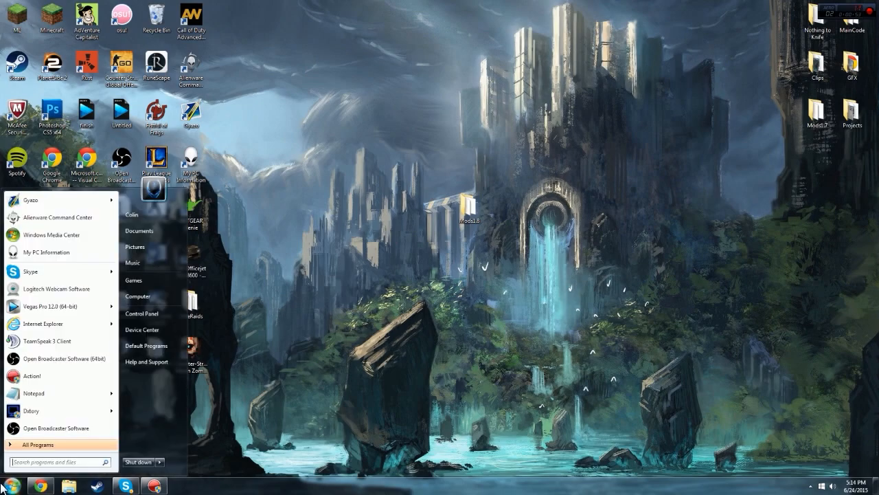
pyautogui.write('%appdata%')
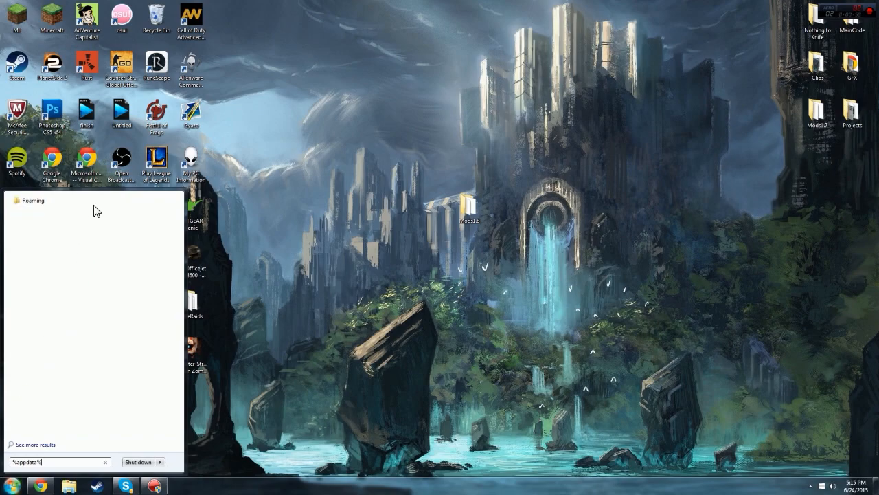
pyautogui.press('enter')
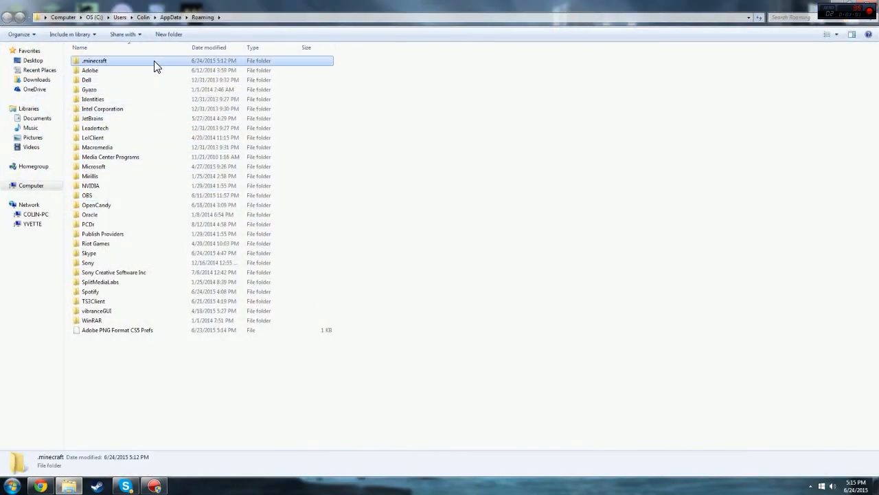
pyautogui.doubleClick(94, 60)
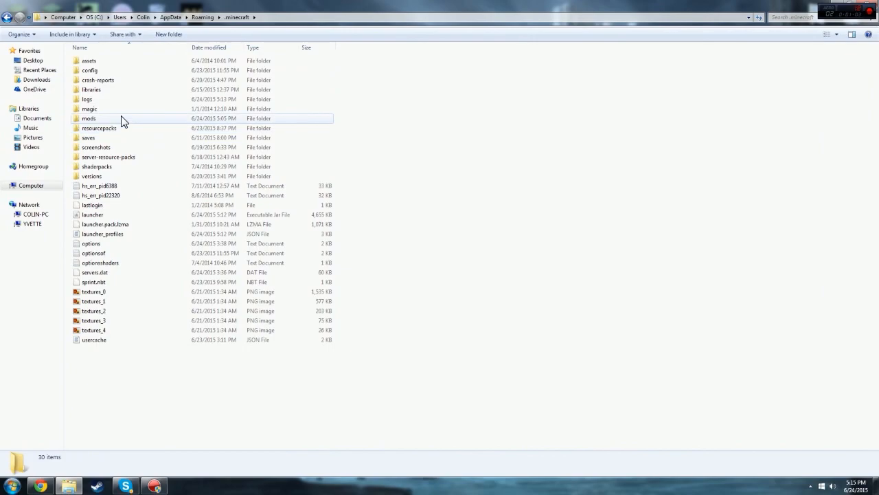
pyautogui.doubleClick(88, 118)
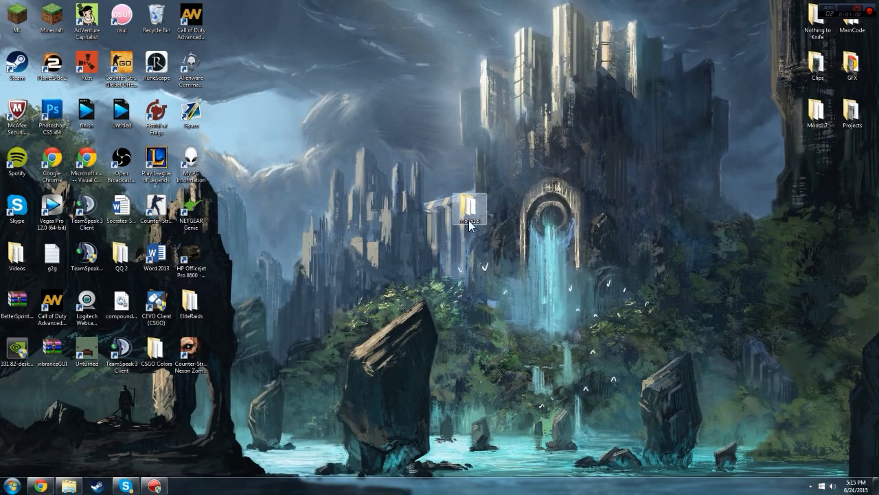
pyautogui.doubleClick(470, 209)
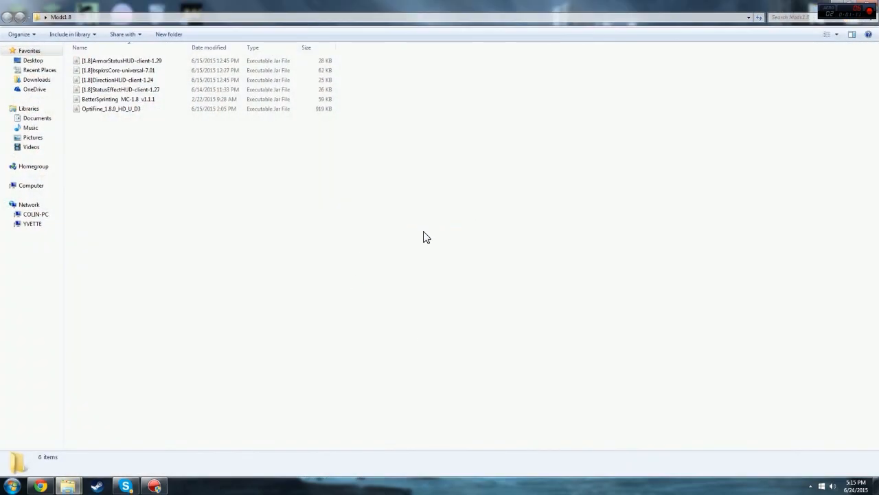
pyautogui.moveTo(52, 462)
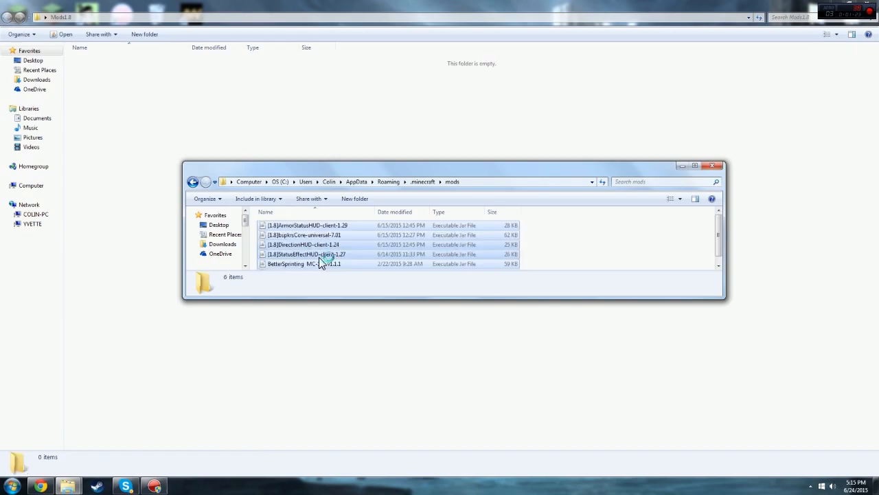
# Move the six mod files (HUD mods, BetterSprinting, OptiFine) into .minecraft\mods
pyautogui.scroll(-3)
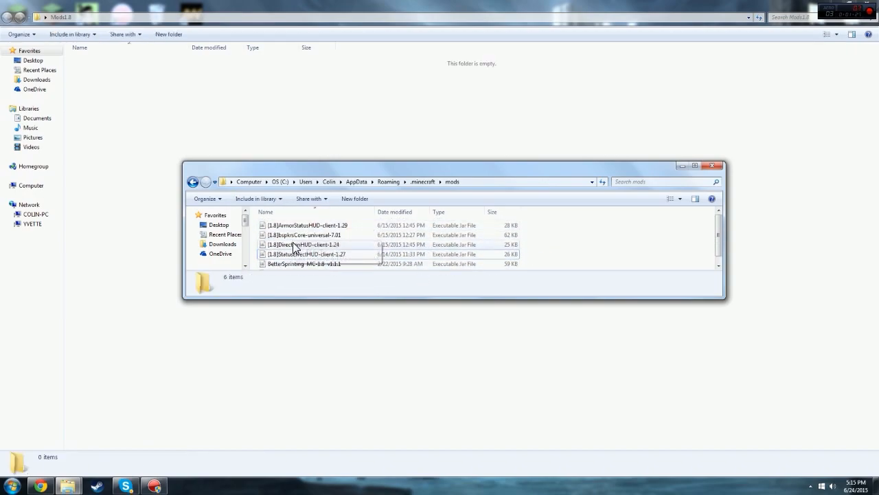
pyautogui.click(713, 165)
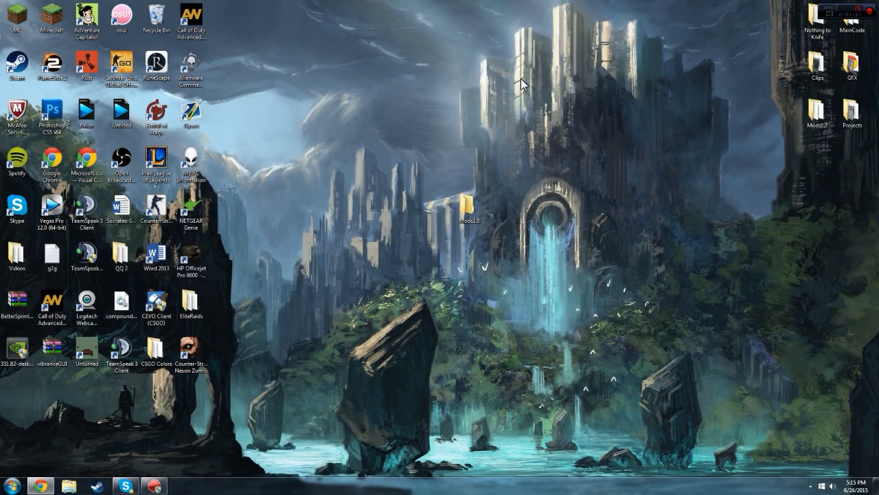
# Reopen the Minecraft launcher and play the Forge 1.8 profile with the mods installed
pyautogui.click(53, 20)
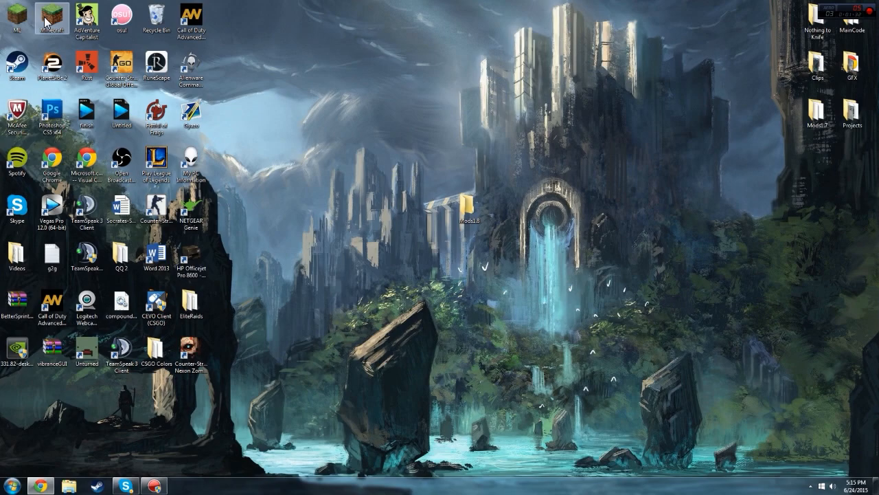
pyautogui.doubleClick(52, 15)
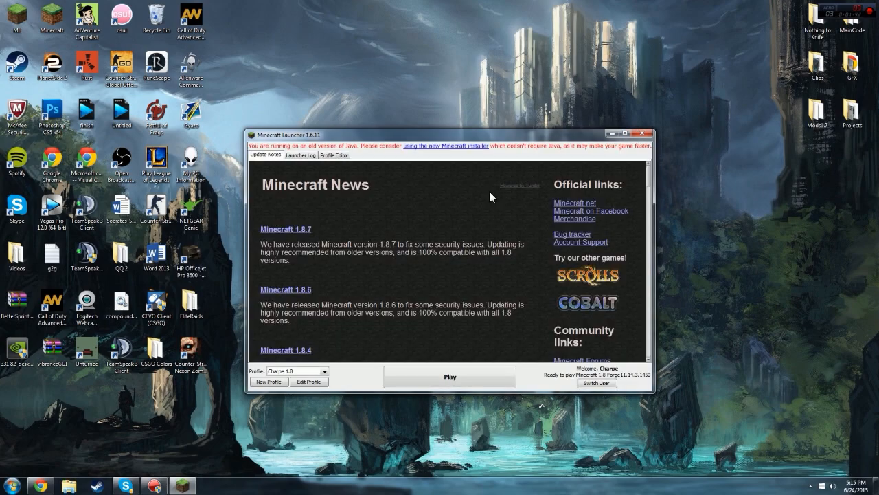
pyautogui.moveTo(453, 376)
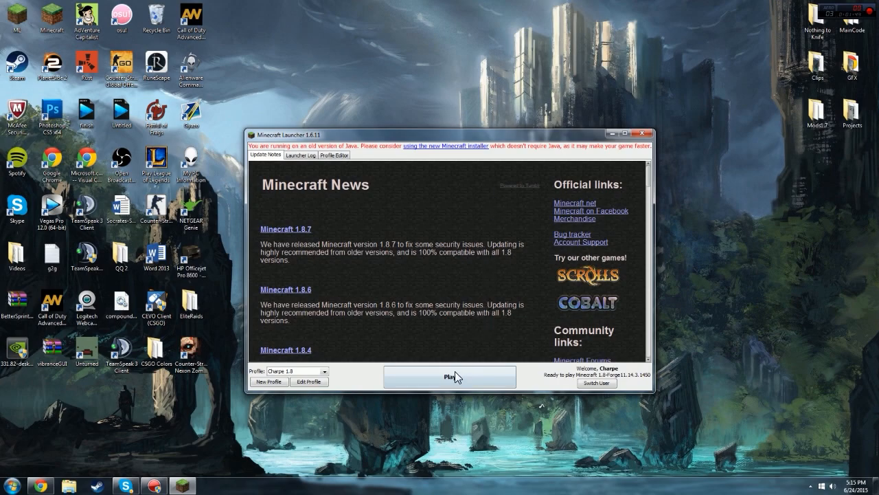
pyautogui.moveTo(478, 359)
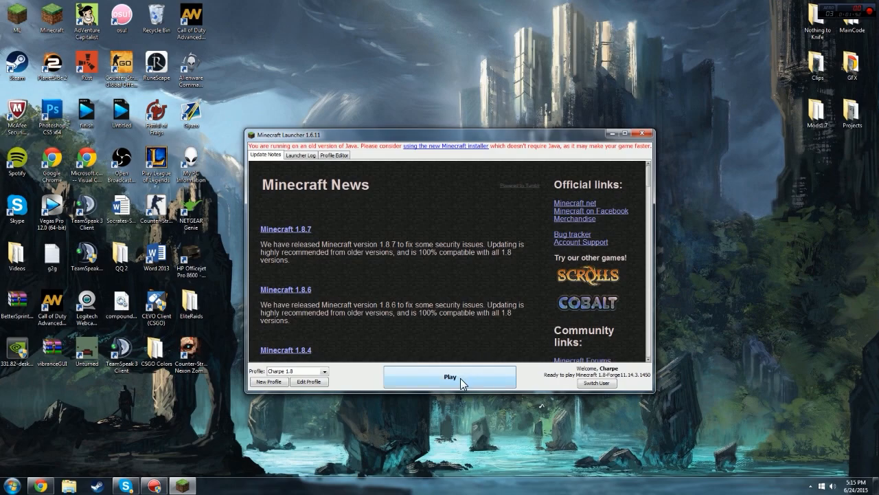
pyautogui.click(451, 376)
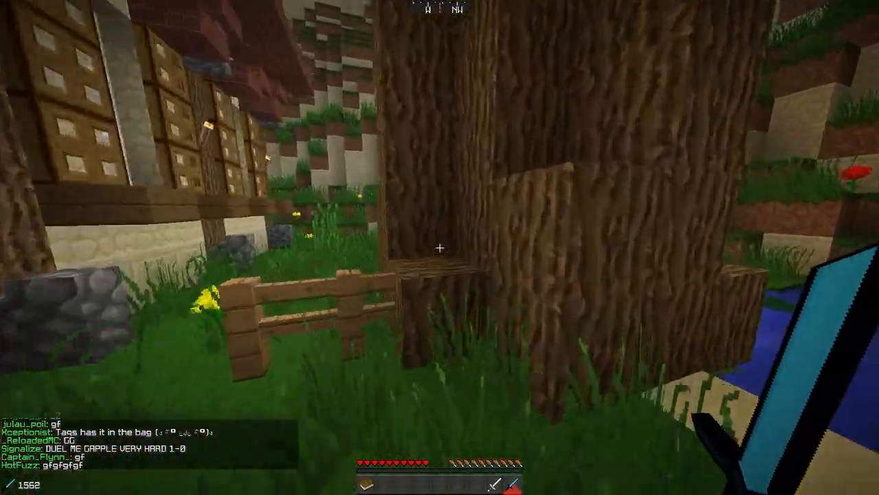
pyautogui.moveTo(439, 247)
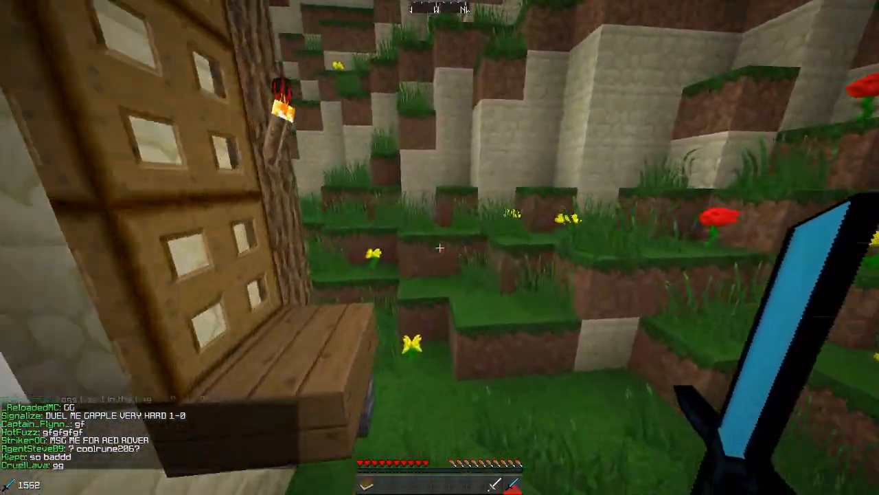